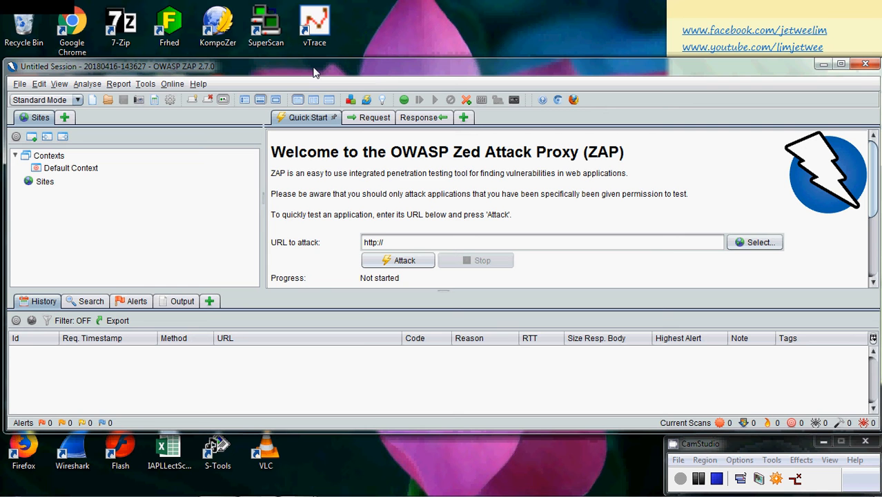
mouse_move(145, 92)
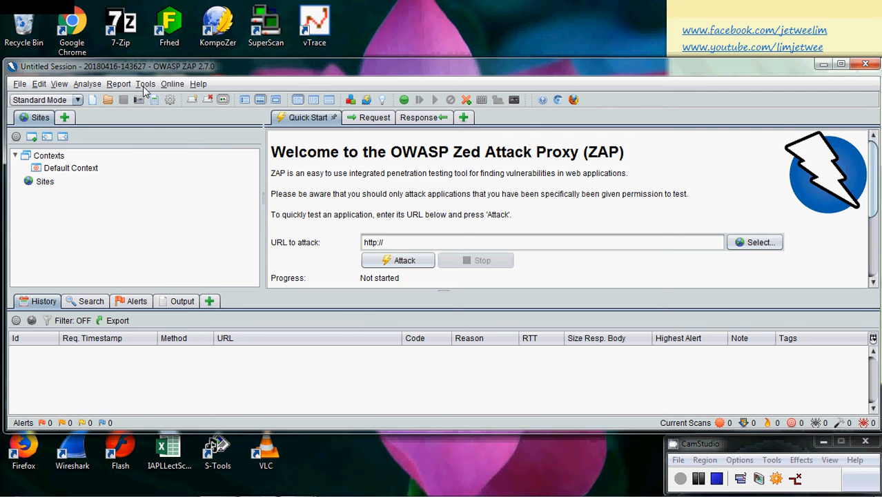
Step: Show the Tools menu listing the Encode/Decode/Hash utility
left_click(145, 83)
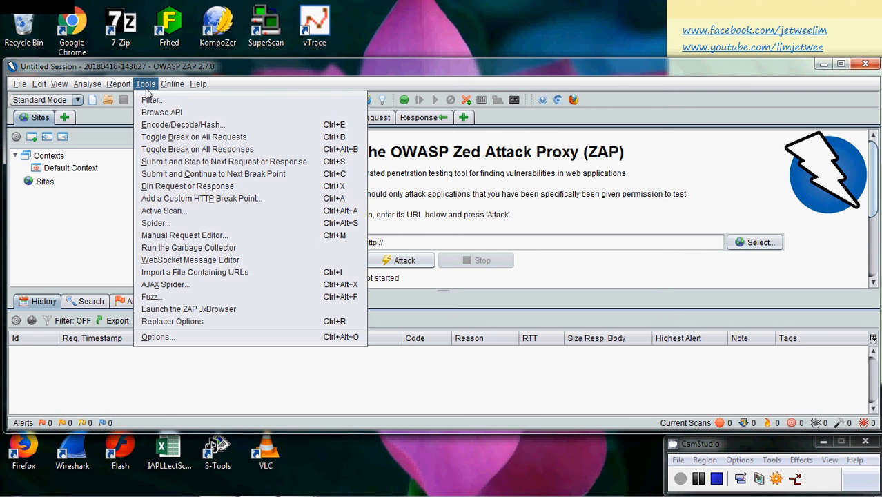
mouse_move(183, 125)
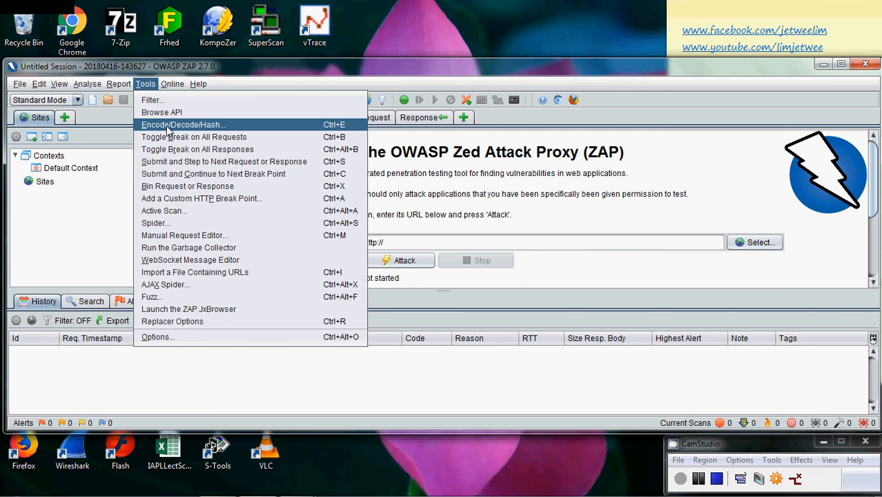
Step: Launch Encode/Decode/Hash and review its Hash, Decode and Encode result views, ending on Encode
left_click(183, 125)
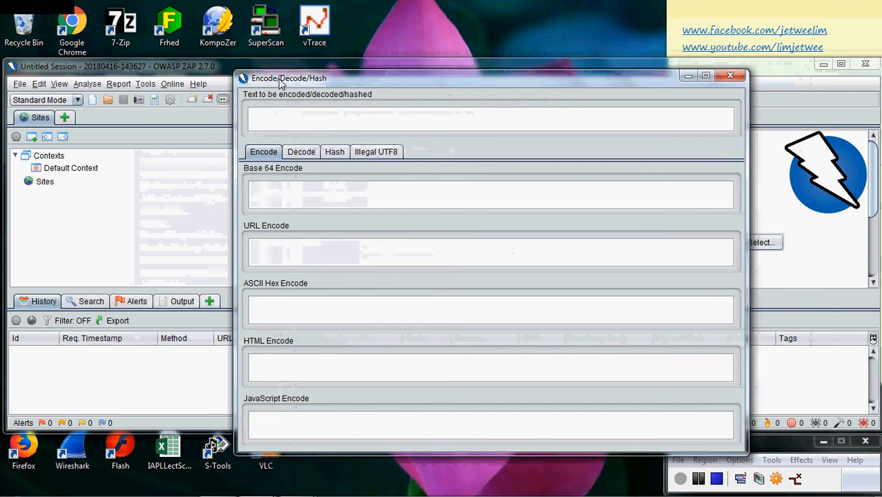
left_click_drag(289, 78, 198, 16)
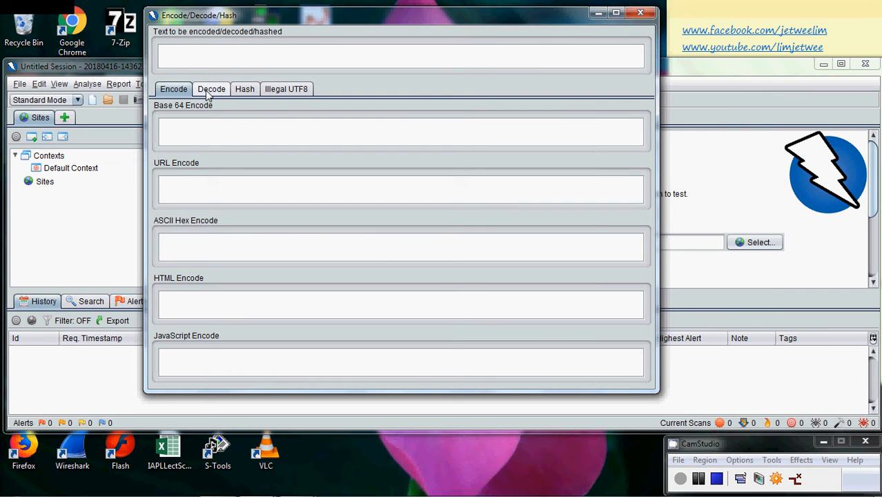
left_click(244, 89)
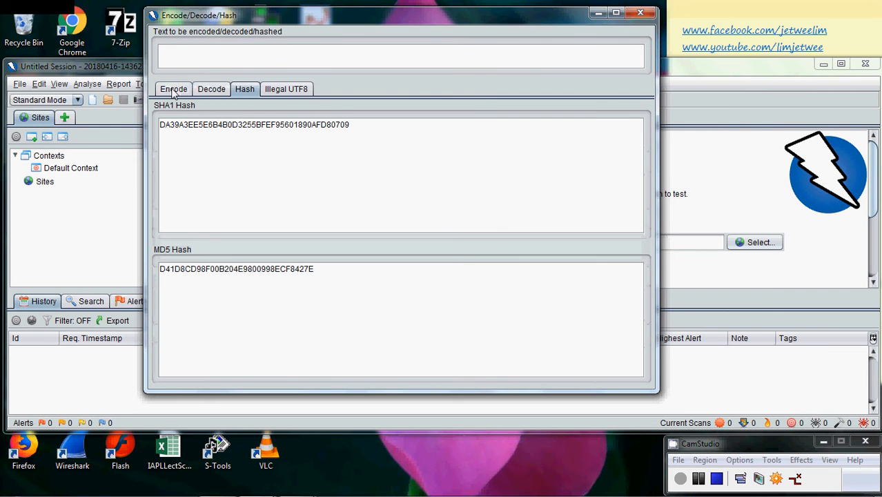
left_click(173, 88)
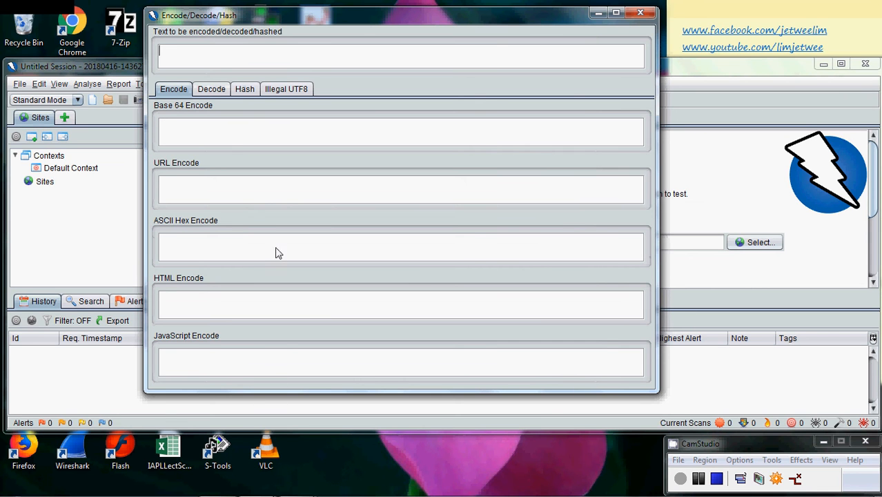
mouse_move(204, 348)
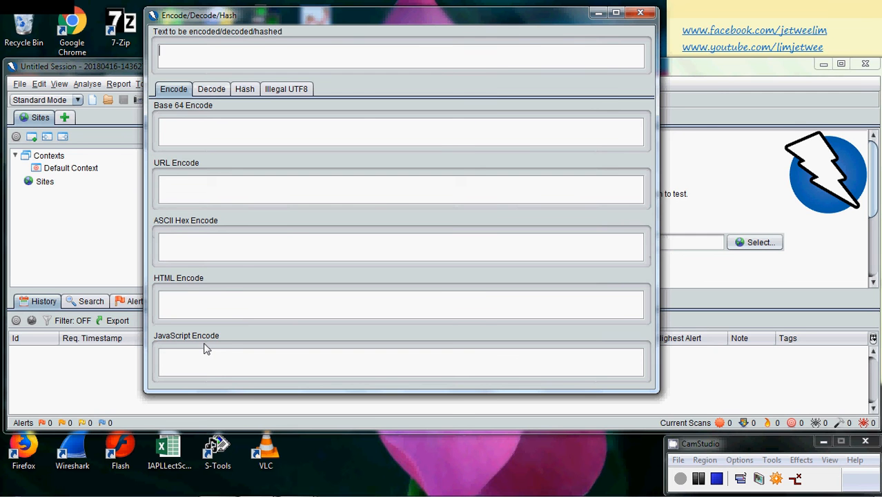
mouse_move(165, 213)
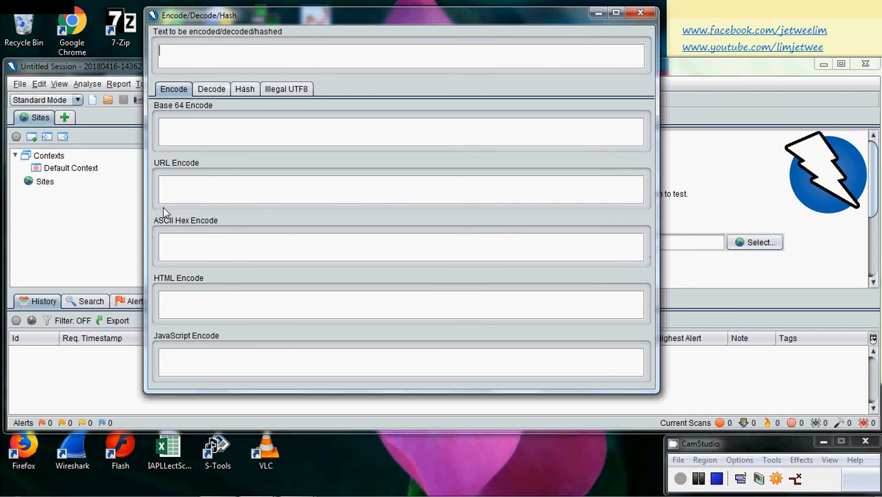
left_click(211, 88)
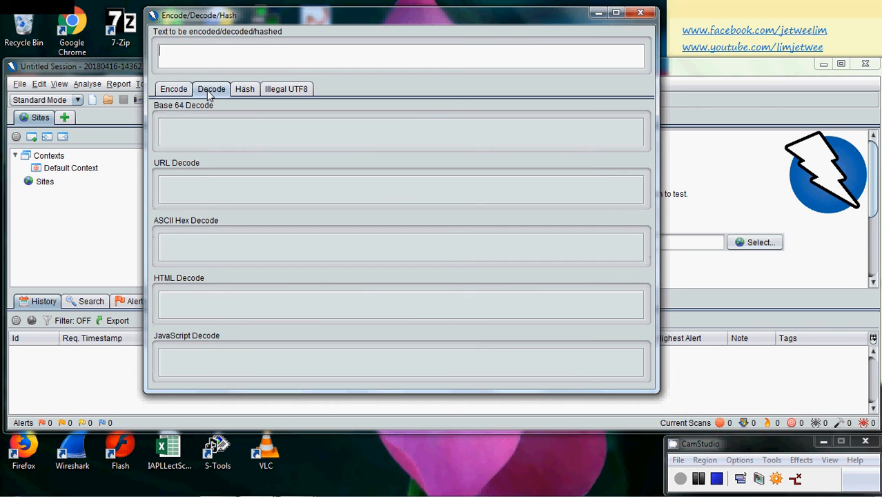
left_click(173, 88)
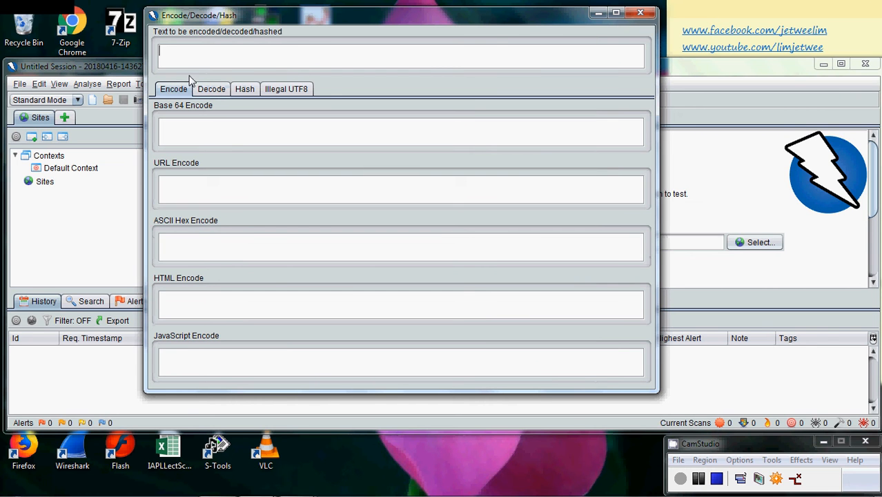
mouse_move(442, 234)
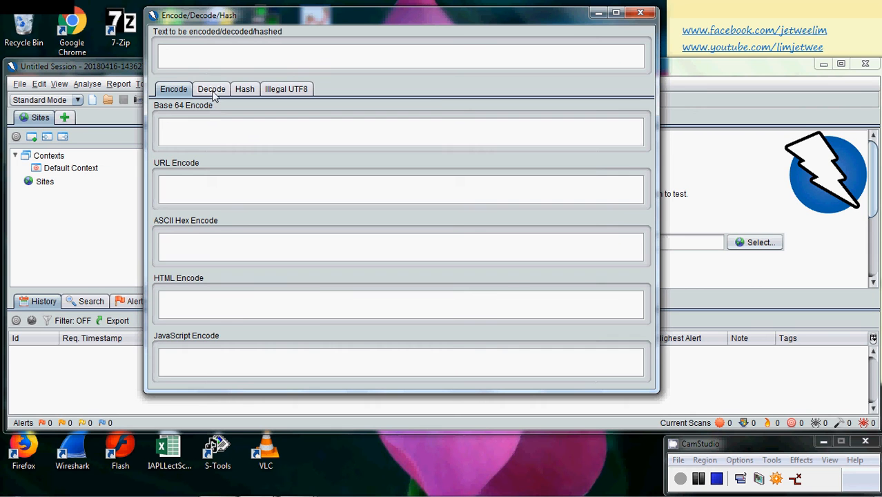
Step: URL-decode the input %246000 and select its decoded value $6000
left_click(212, 88)
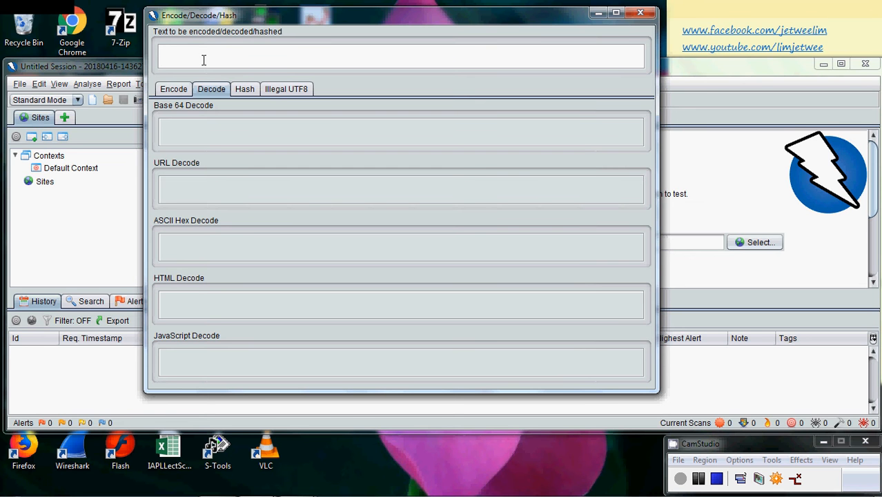
type("#")
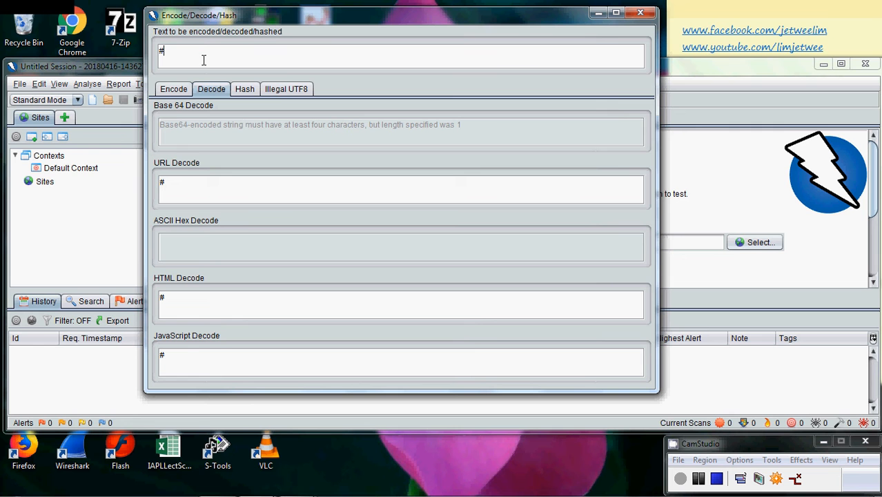
type("24")
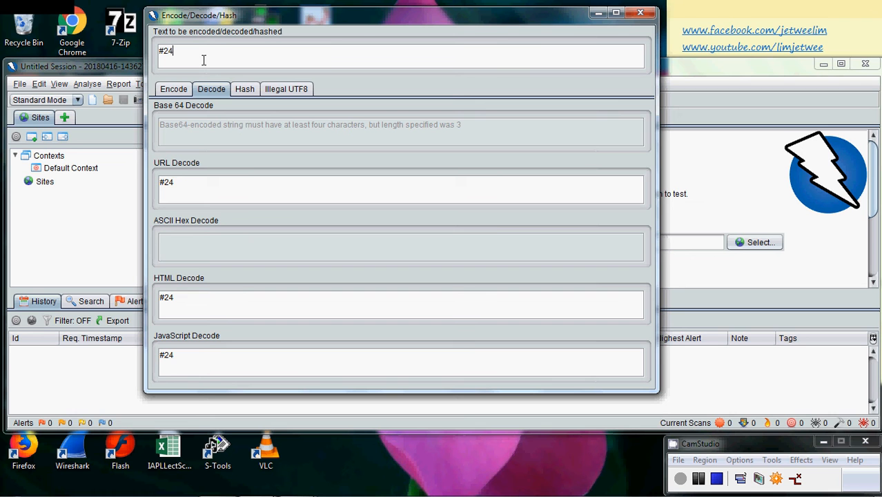
key("BackSpace")
type("%")
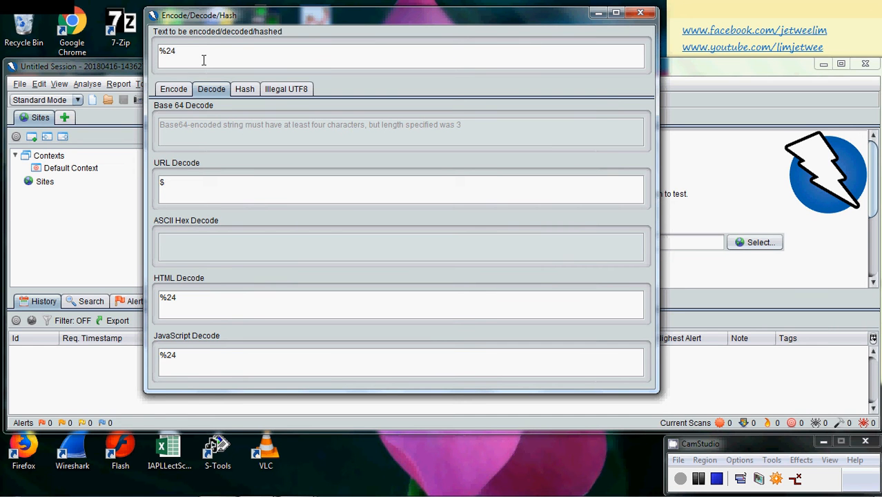
type("6000")
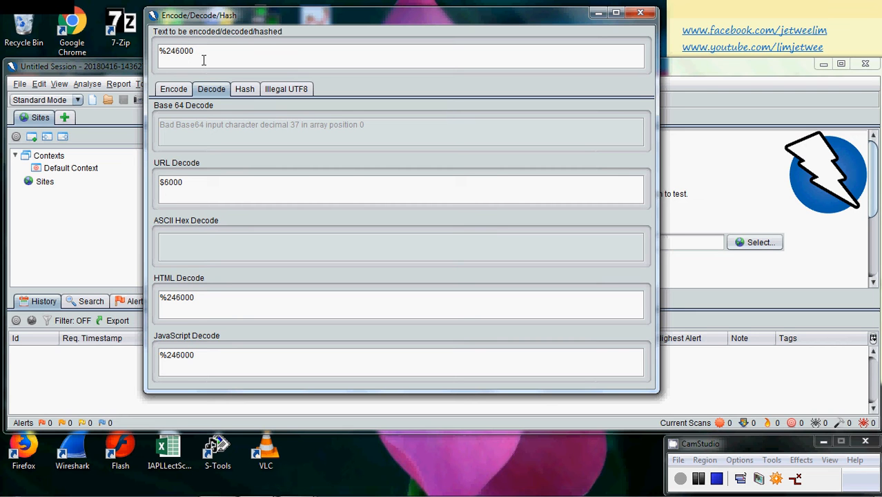
mouse_move(190, 188)
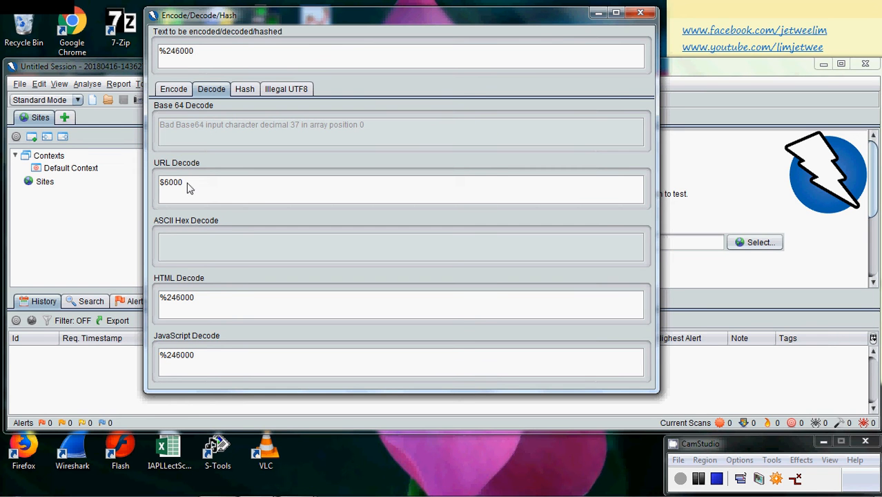
double_click(171, 182)
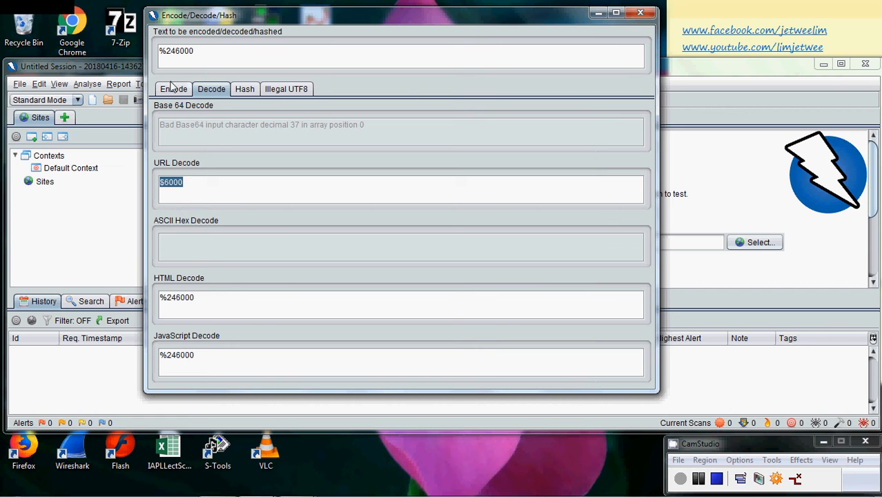
left_click(173, 89)
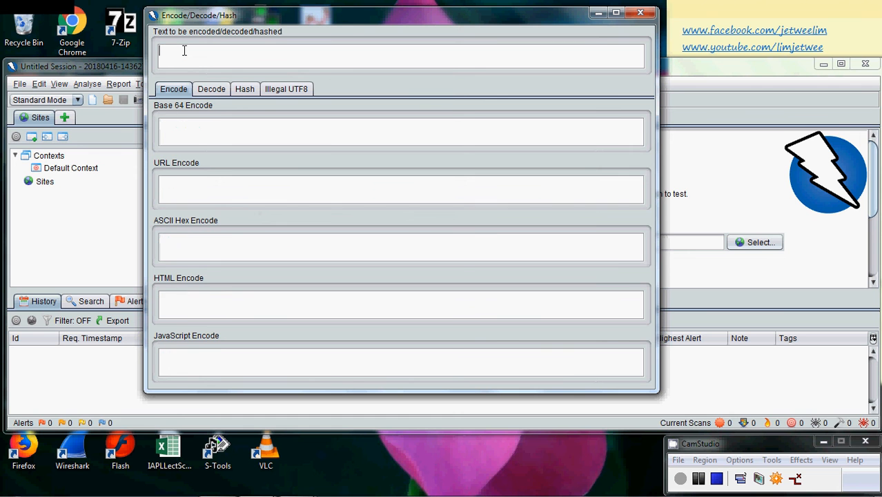
Step: Enter lim' OR '1'='1 for encoding, yielding URL form lim%27+OR+%271%27%3D%271
type("lim")
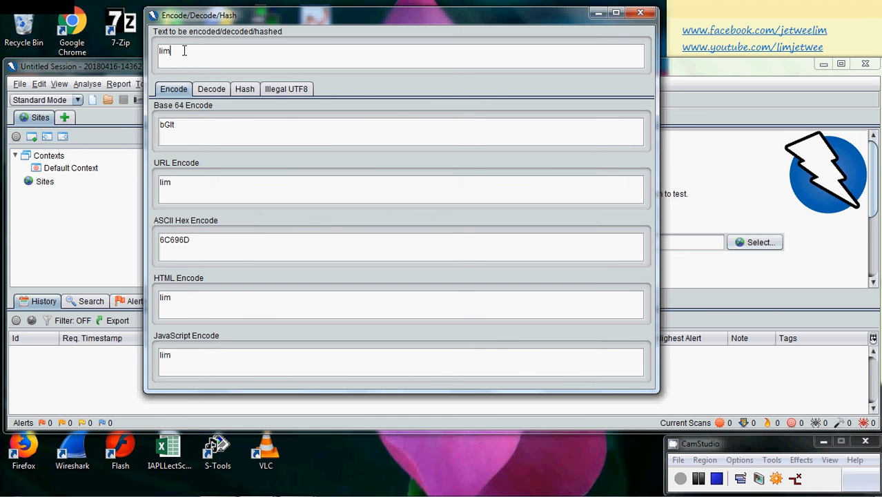
type("' OR")
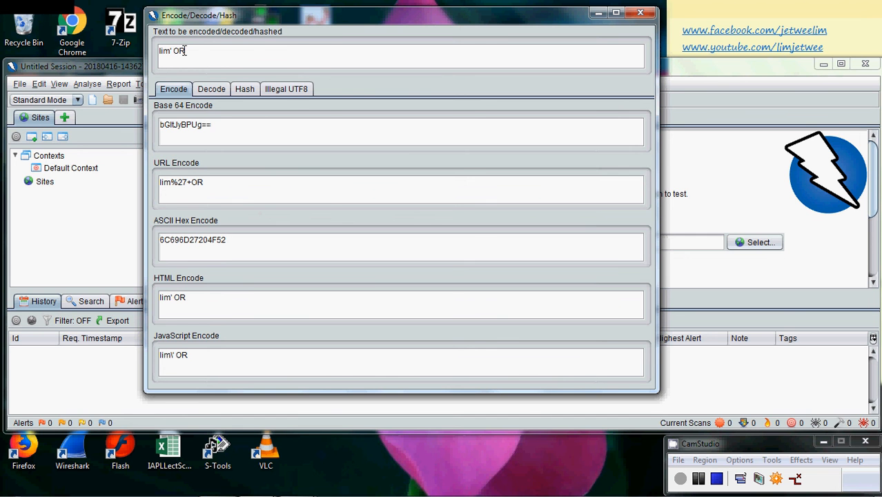
type("1")
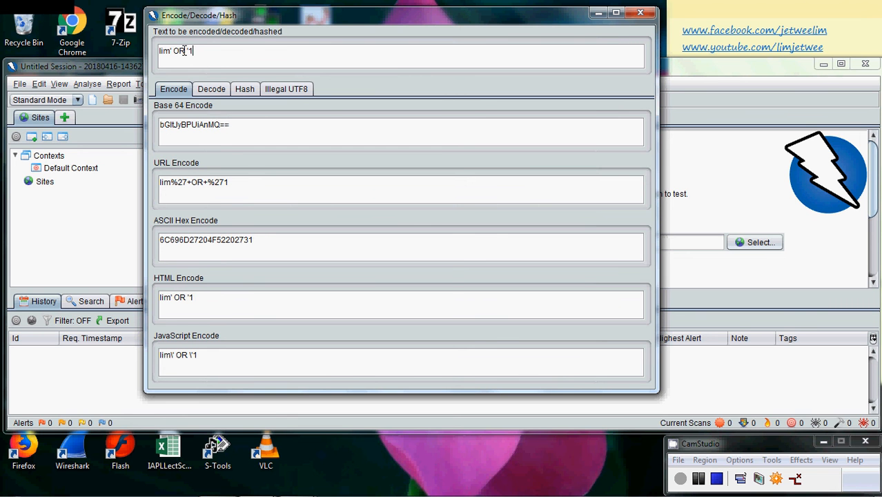
type("=")
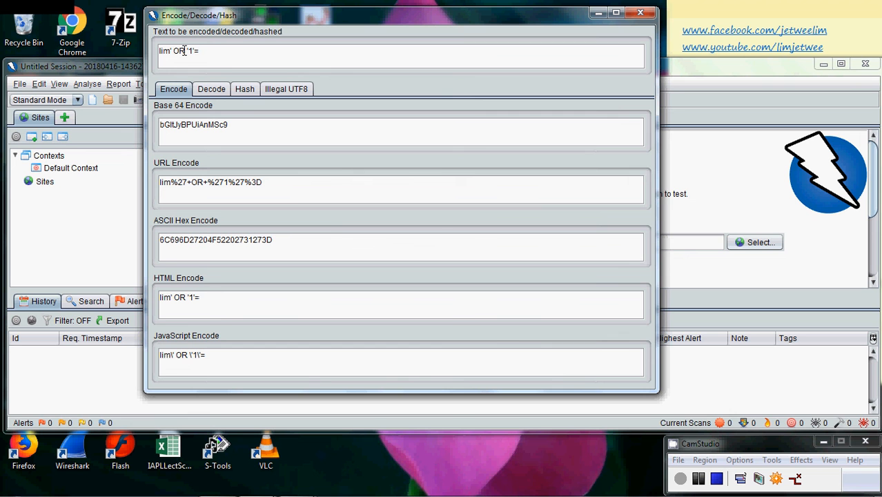
type("1")
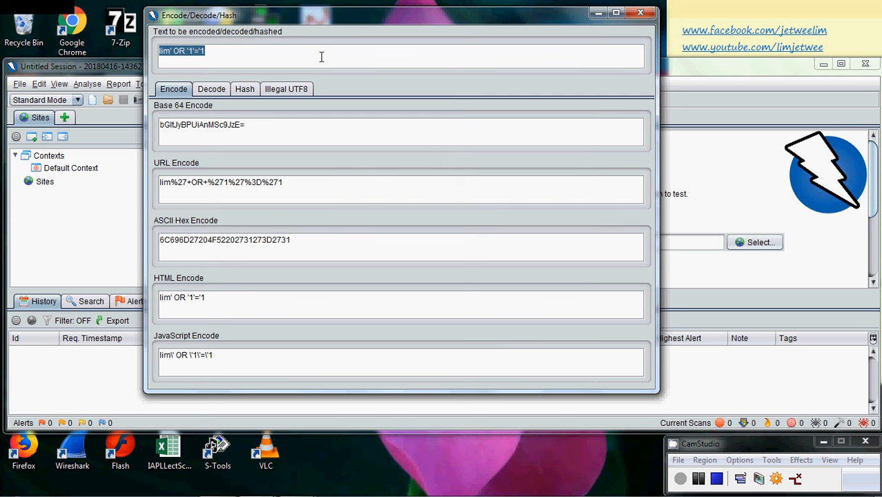
mouse_move(285, 23)
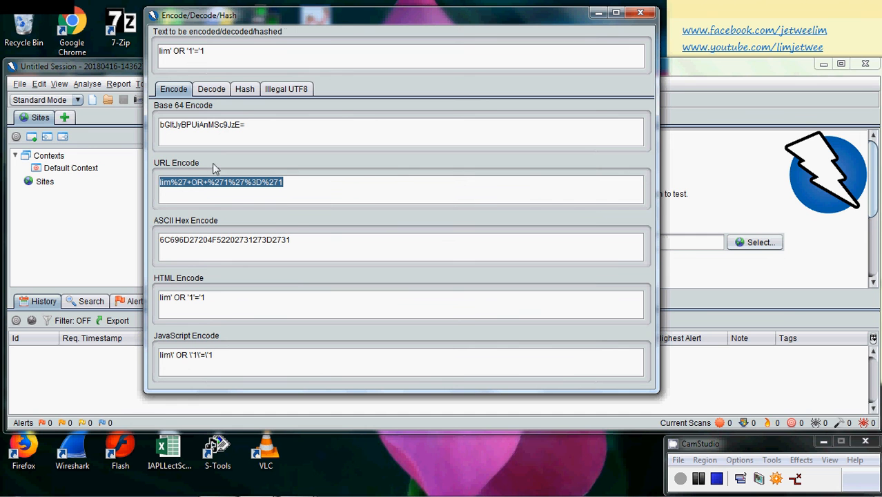
mouse_move(293, 216)
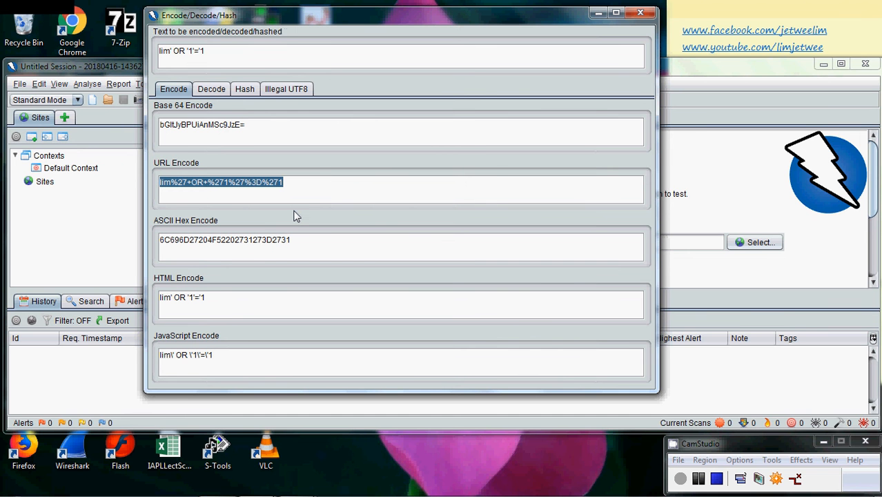